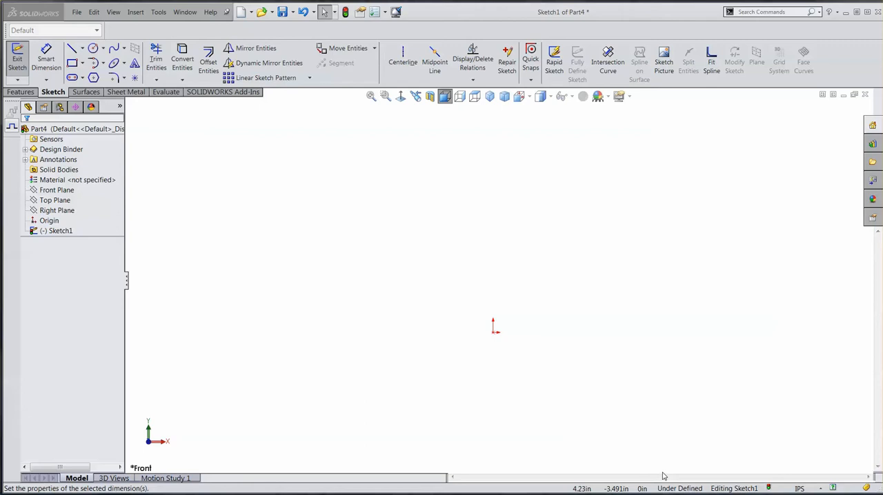
mouse_move(576, 444)
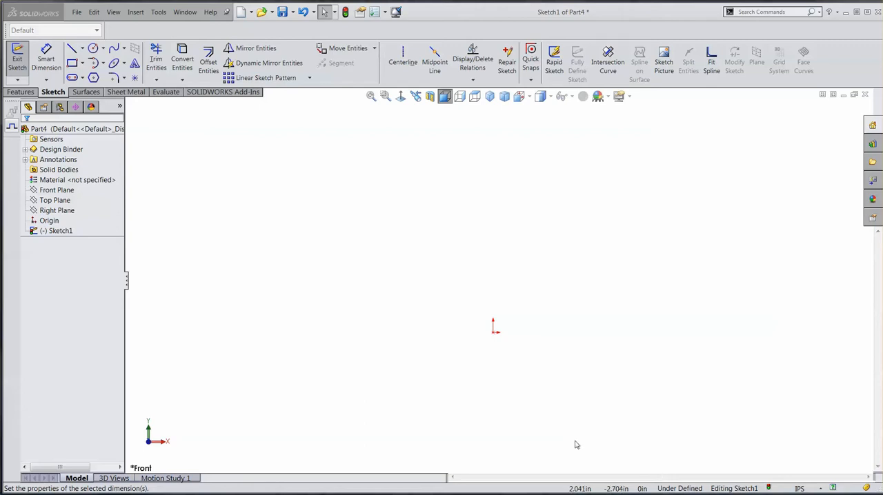
mouse_move(250, 345)
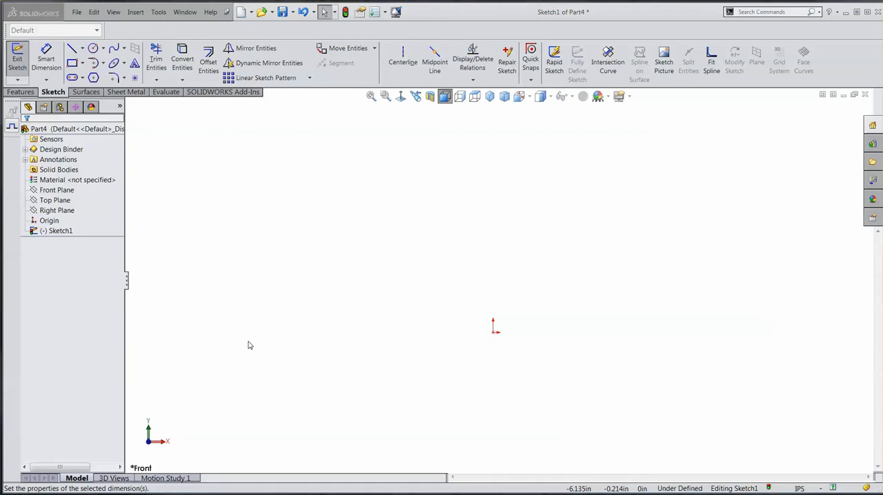
mouse_move(287, 348)
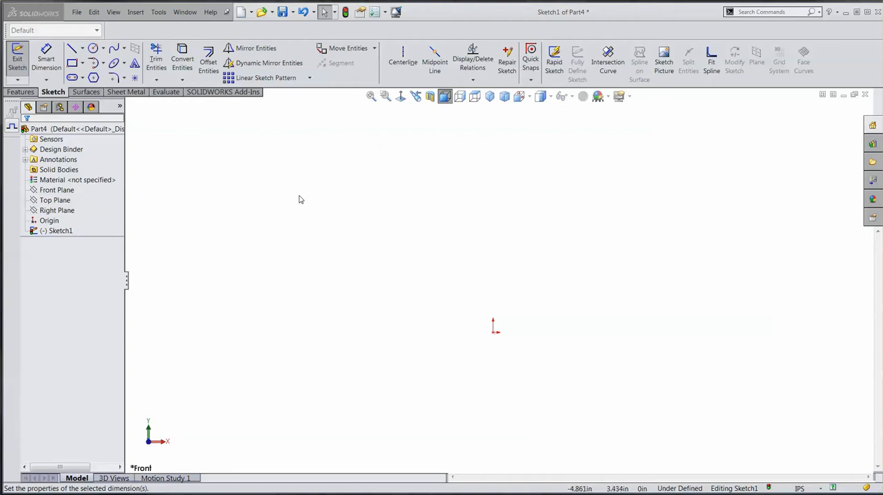
mouse_move(334, 206)
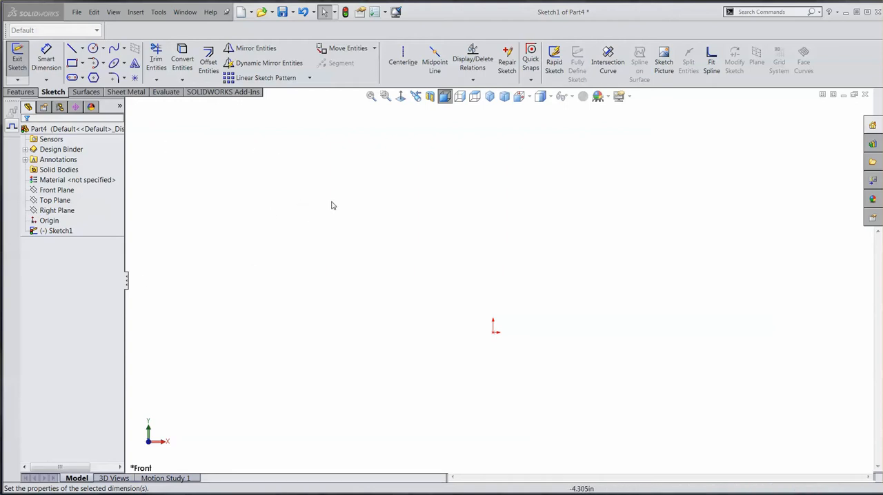
Draw a vertical centerline up from the origin and place a circle on each side of it.
click(403, 58)
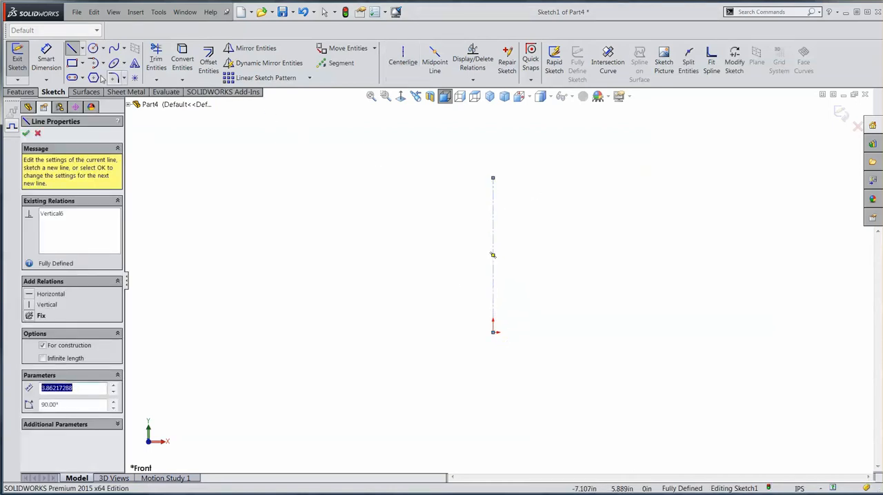
click(73, 52)
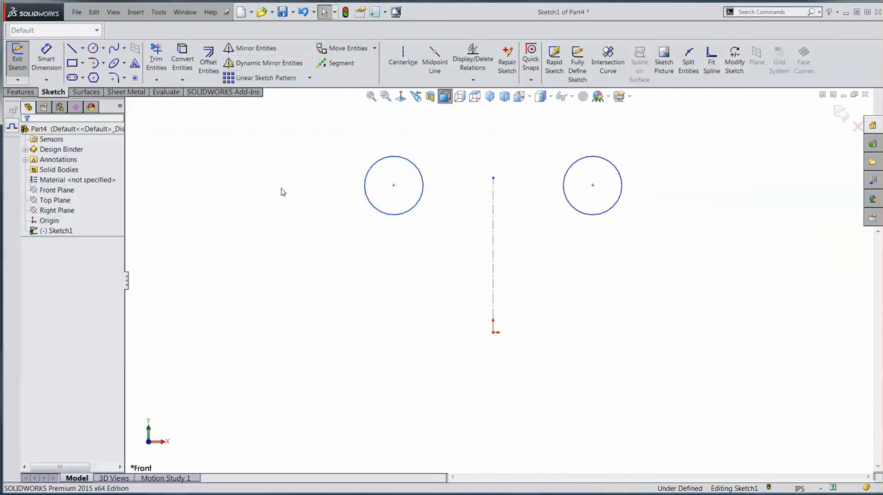
mouse_move(444, 267)
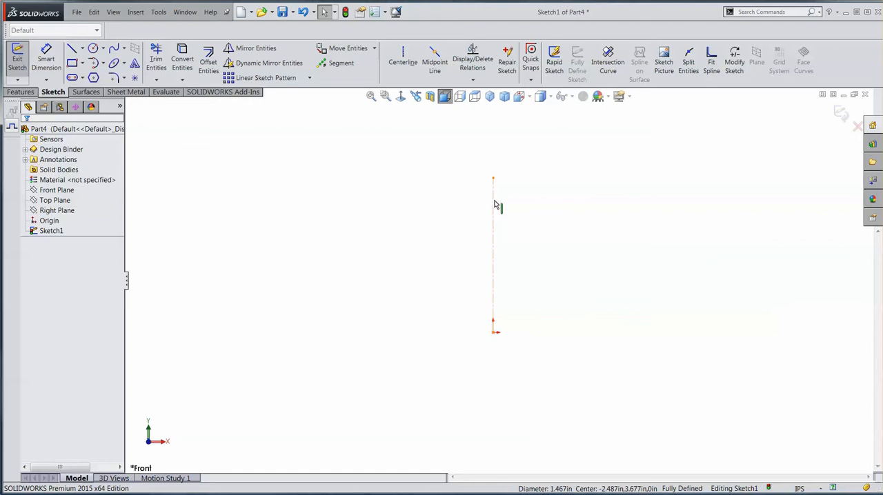
Select the vertical centerline and bring up Tools > Sketch Tools to turn on Dynamic Mirror.
click(492, 255)
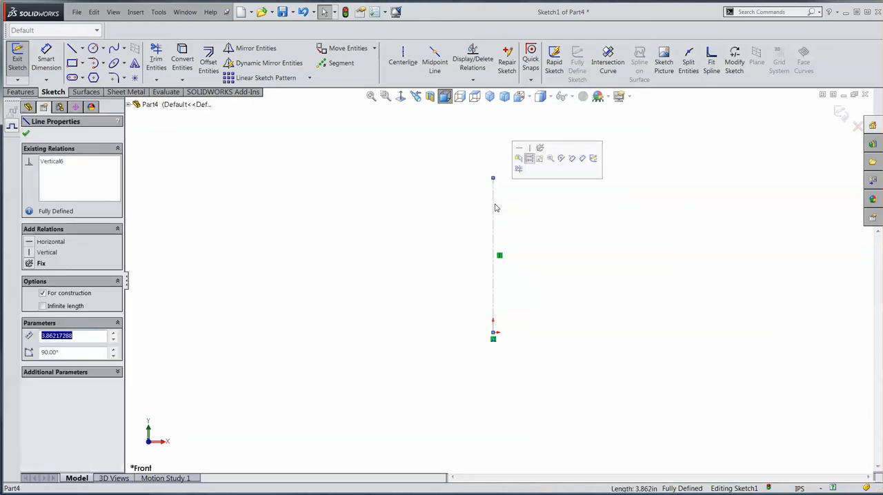
mouse_move(269, 64)
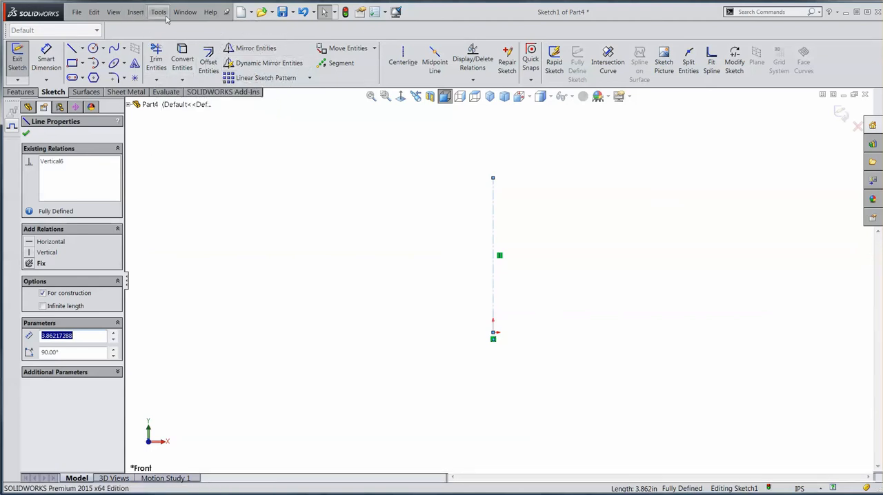
click(159, 11)
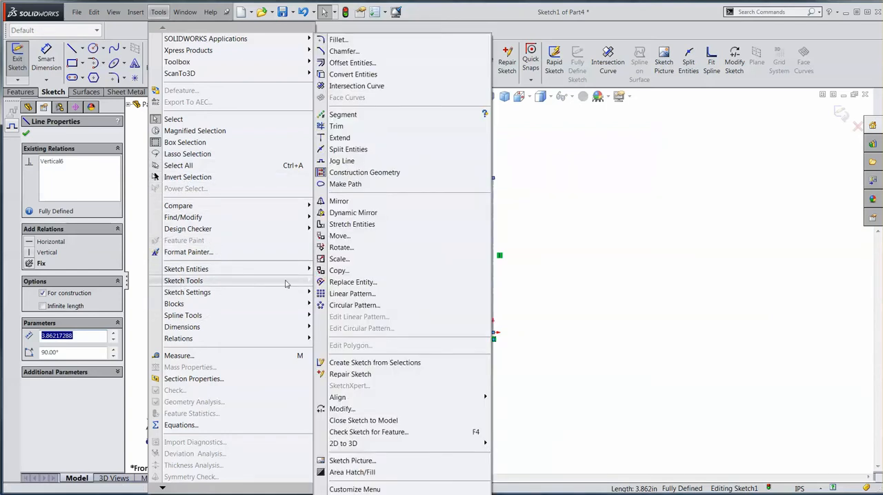
mouse_move(353, 213)
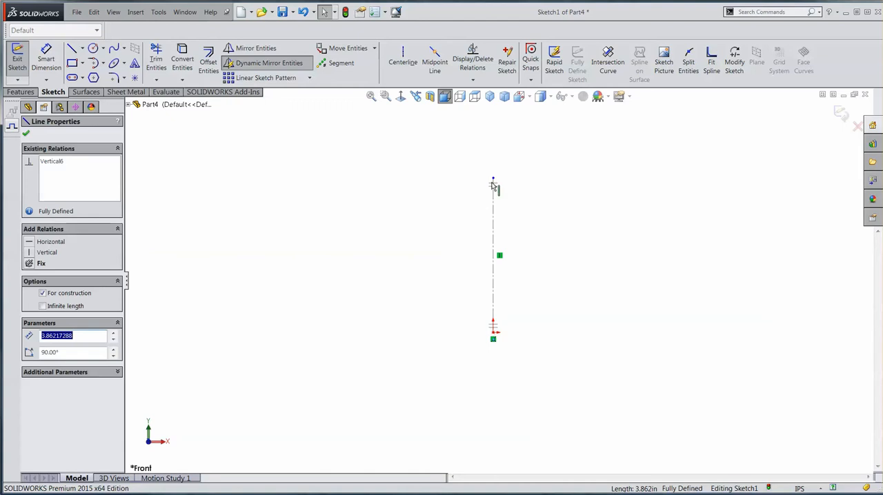
mouse_move(516, 329)
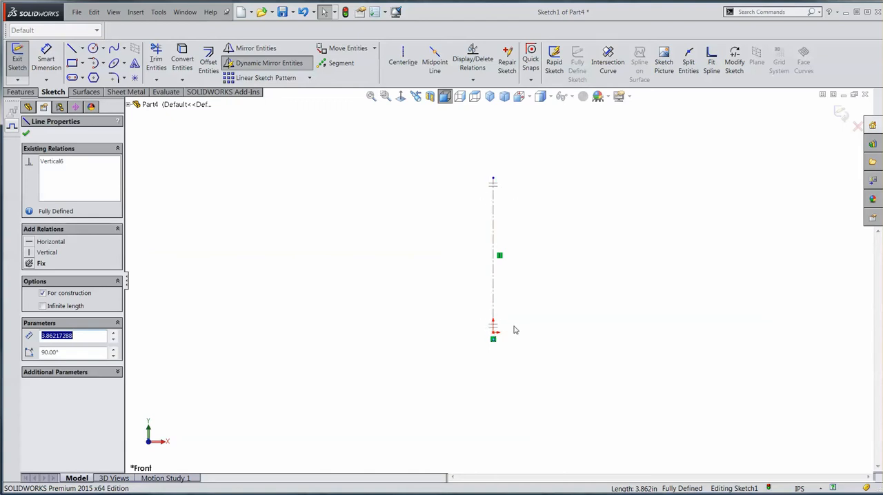
mouse_move(480, 196)
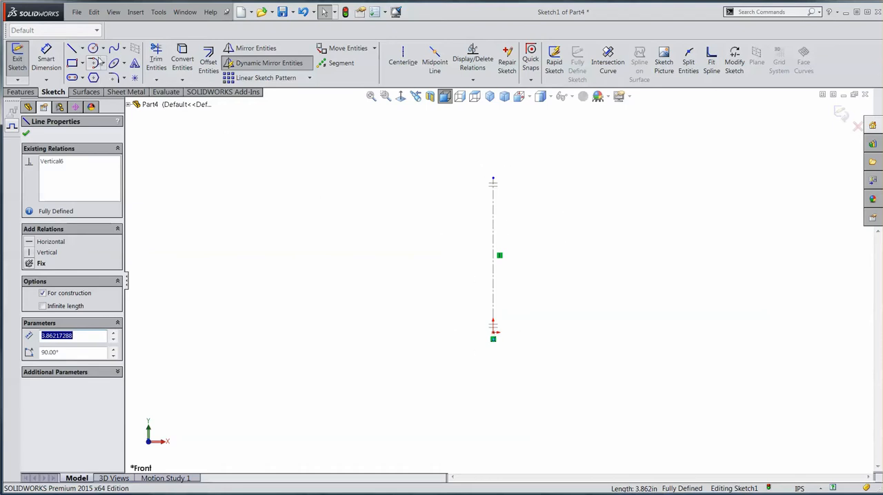
Draw three circles left of the centerline, mirrored right, and align their centres vertically.
click(72, 58)
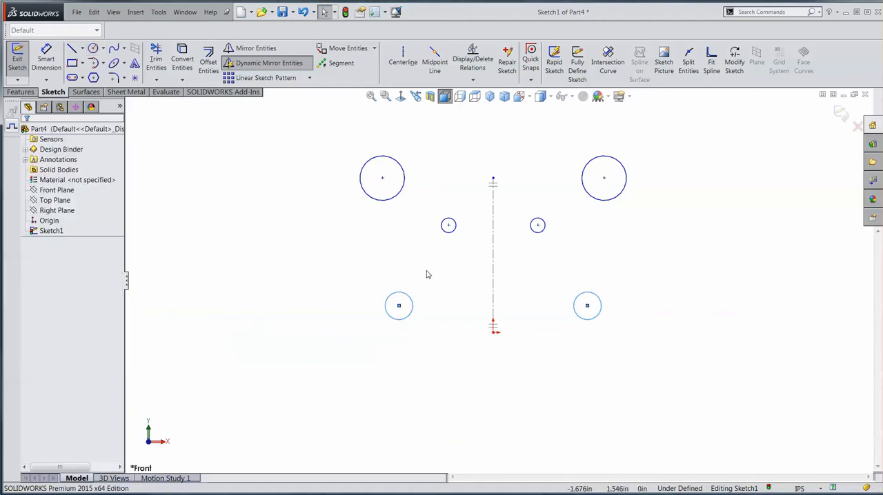
click(370, 221)
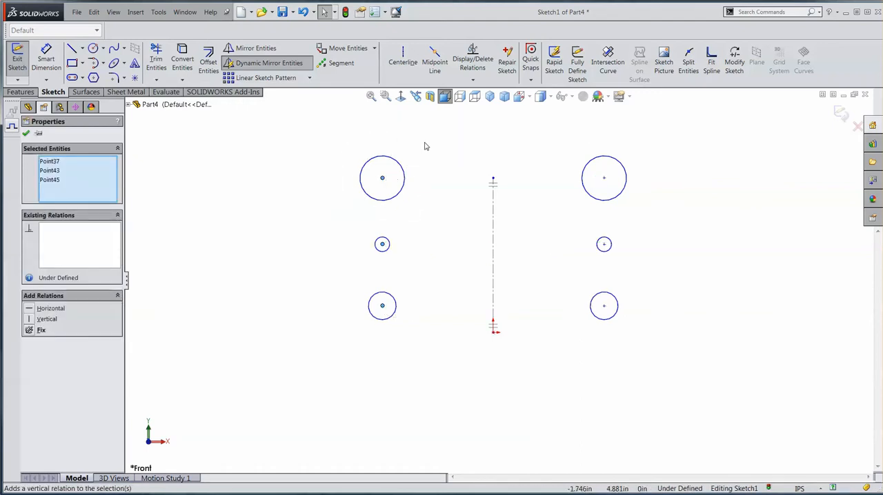
mouse_move(416, 268)
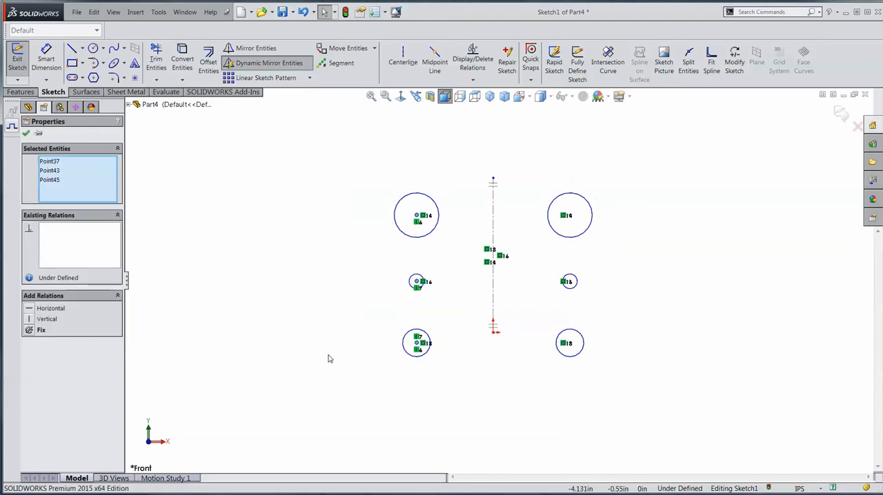
mouse_move(348, 281)
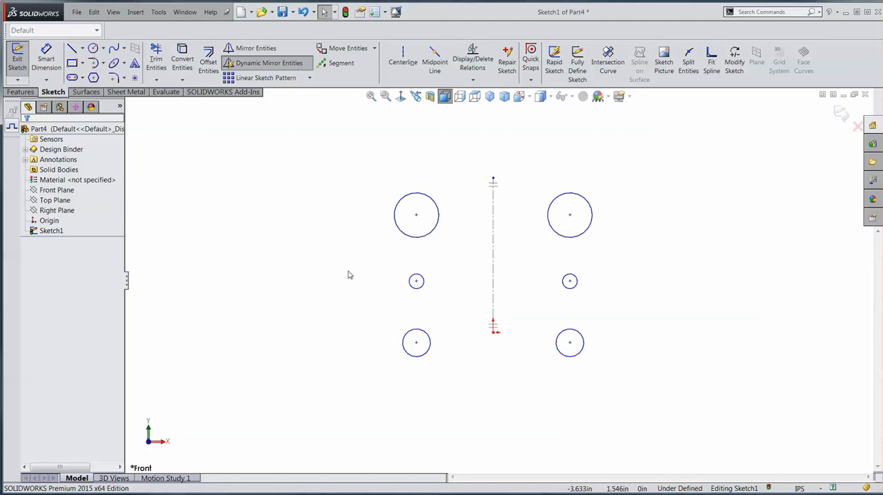
mouse_move(345, 262)
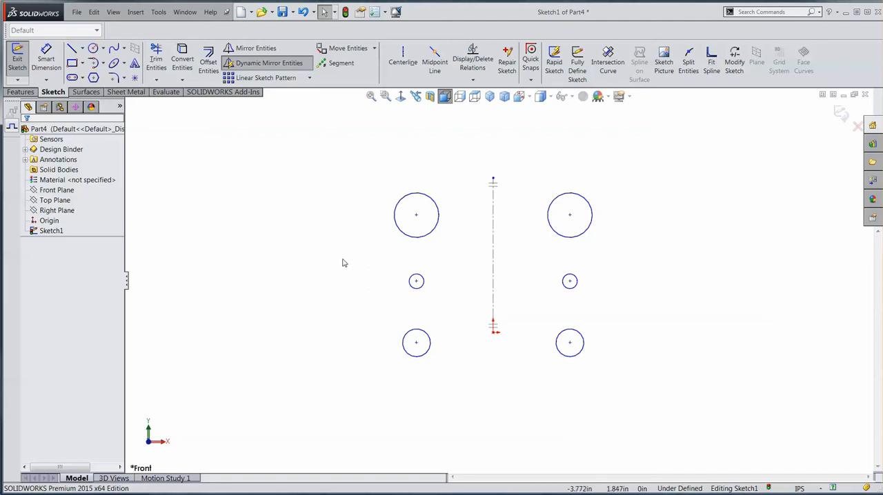
mouse_move(361, 188)
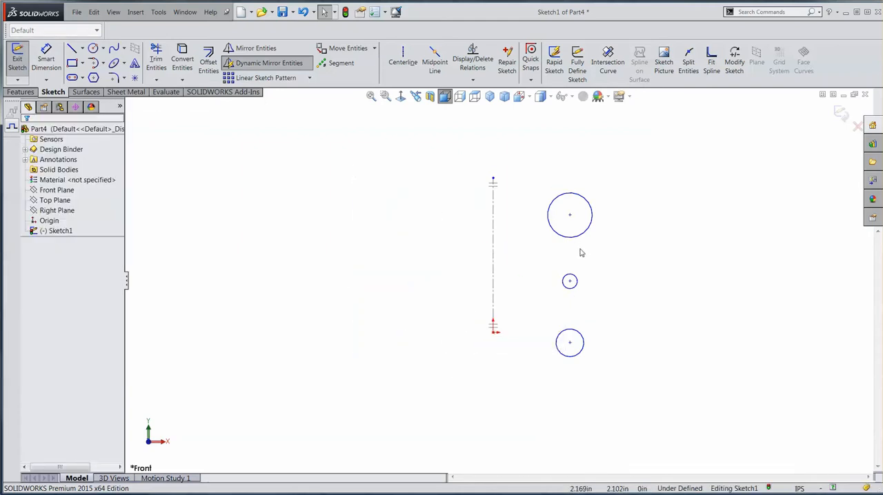
Mirror the three circles across the centerline with Mirror Entities and check the symmetric relation.
click(570, 215)
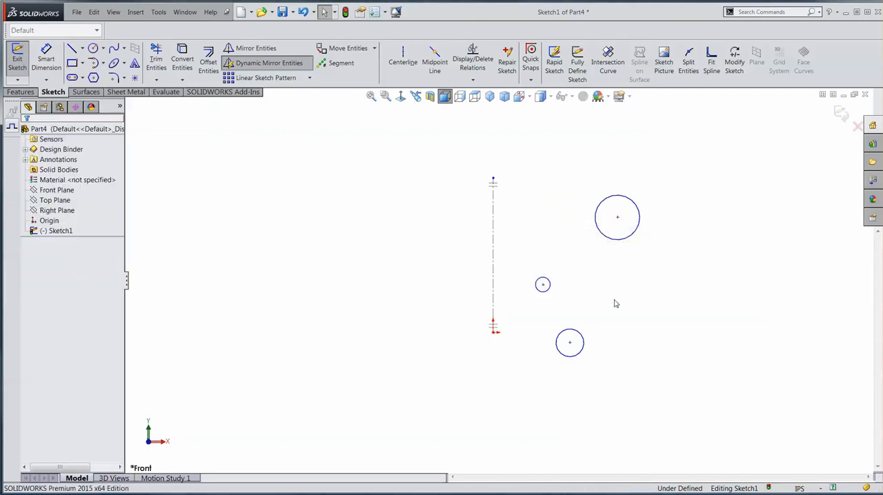
mouse_move(462, 342)
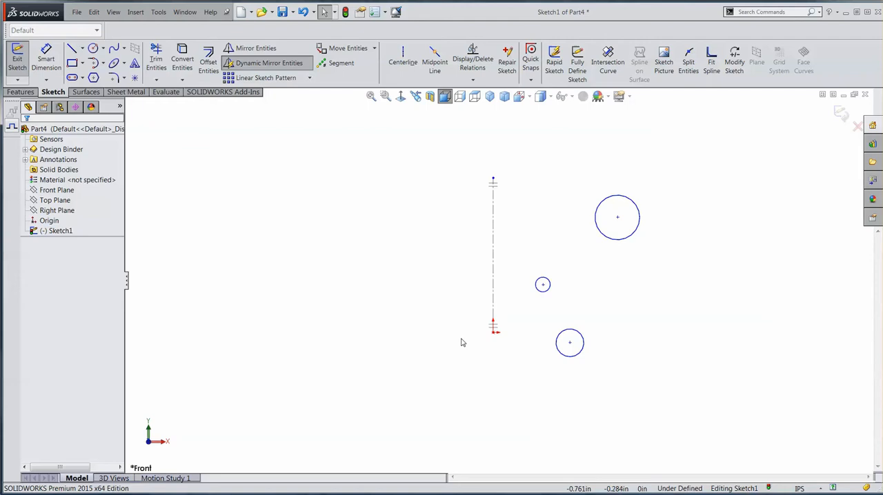
mouse_move(376, 246)
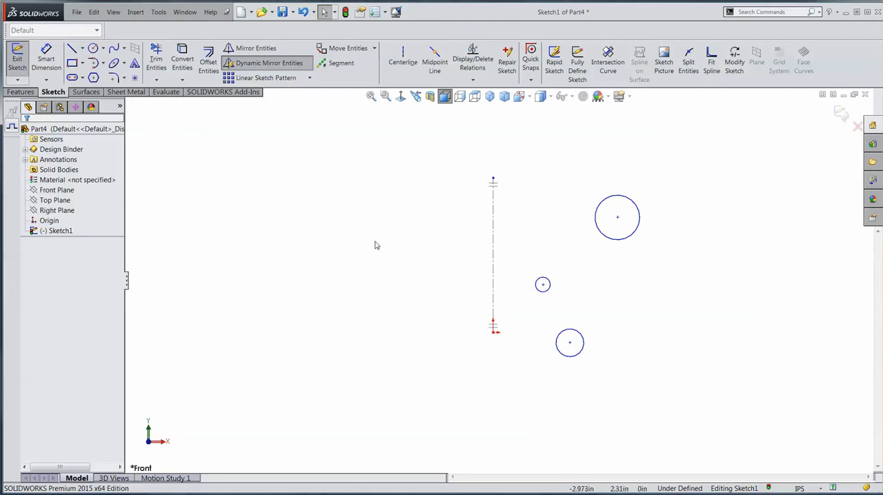
mouse_move(265, 63)
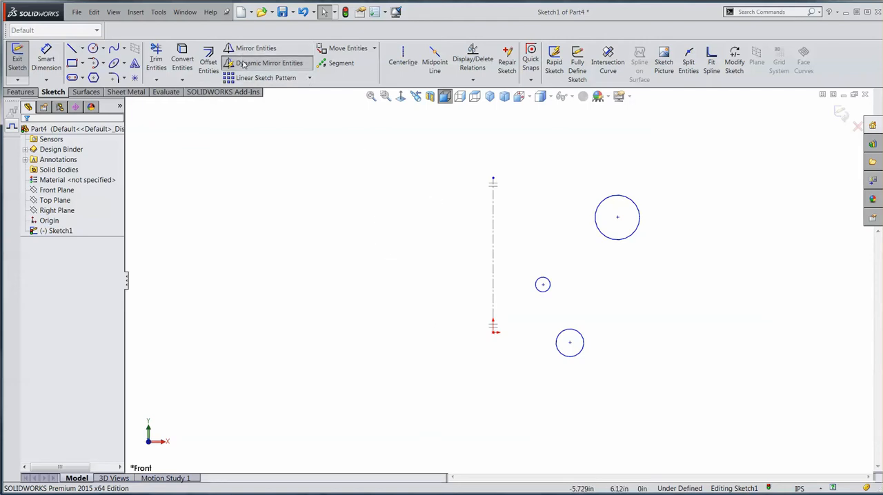
mouse_move(686, 375)
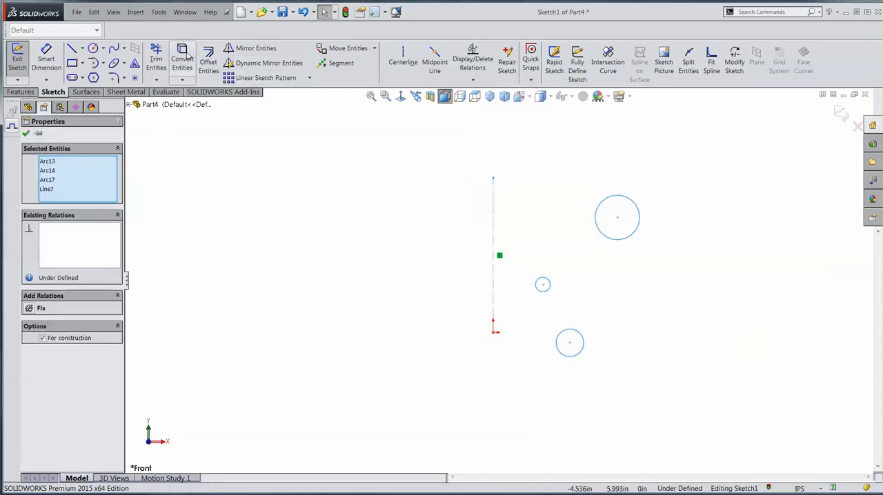
mouse_move(255, 47)
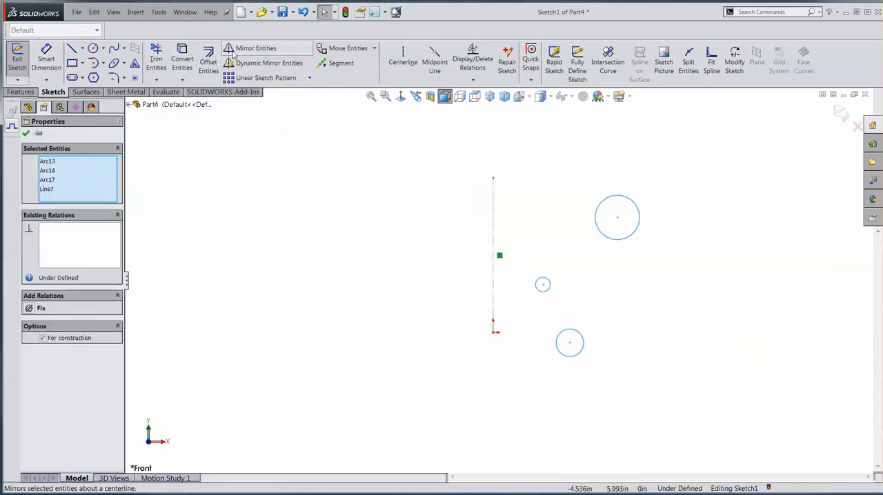
click(25, 134)
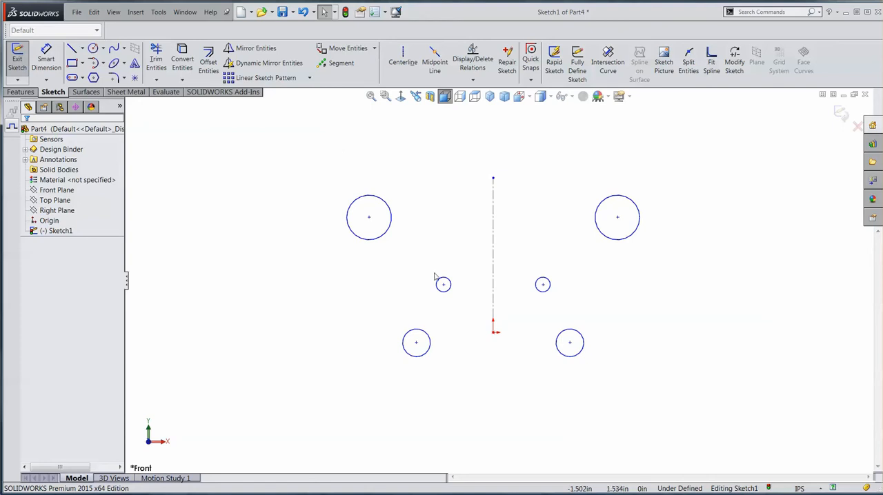
click(443, 284)
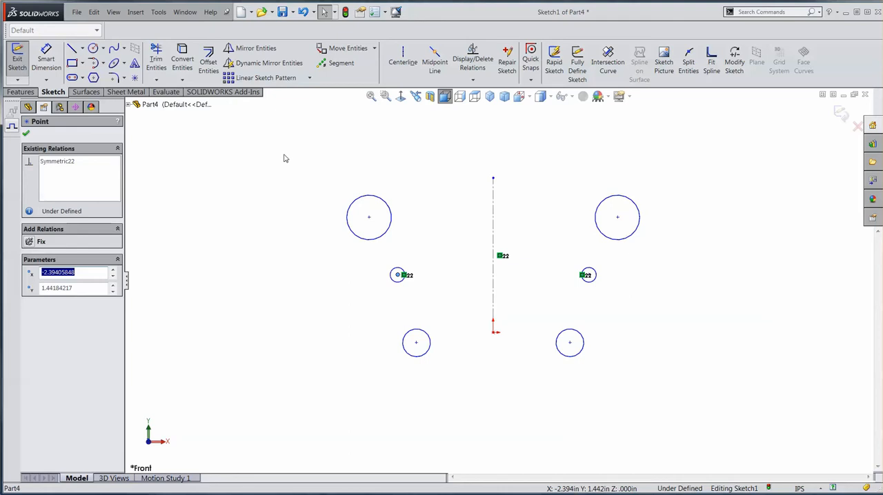
mouse_move(269, 129)
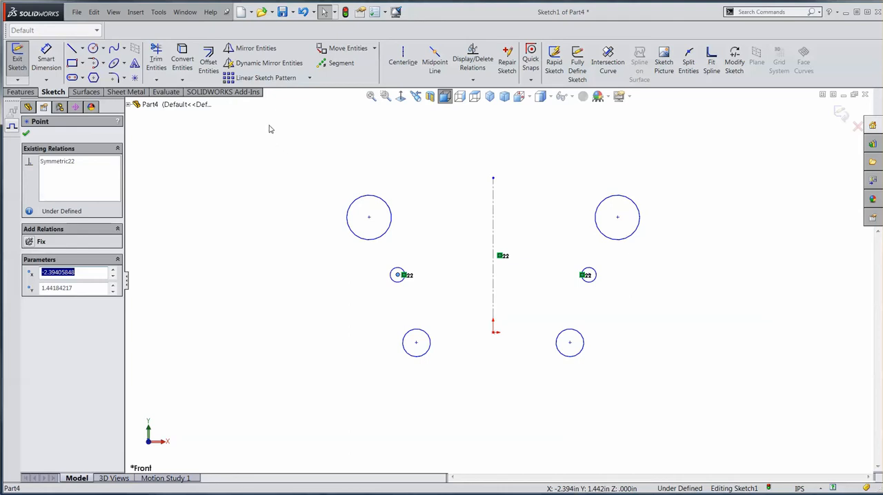
mouse_move(281, 127)
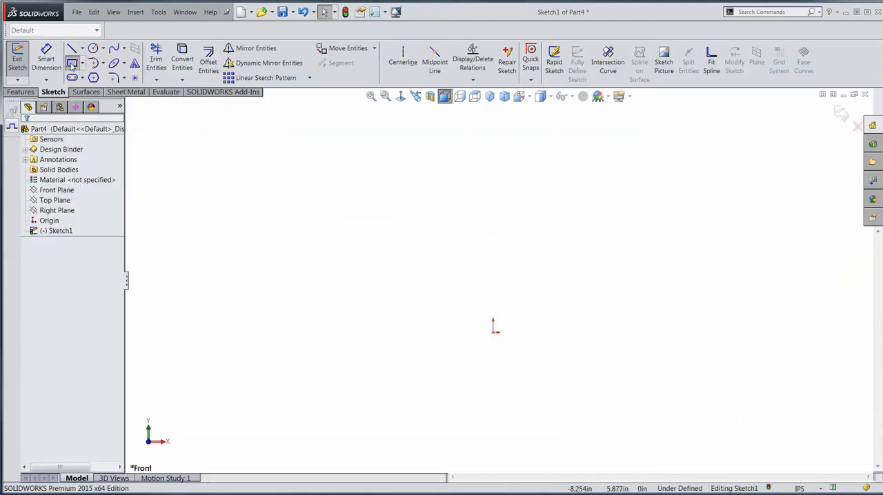
Draw a small tall Corner Rectangle above and left of the origin.
click(73, 62)
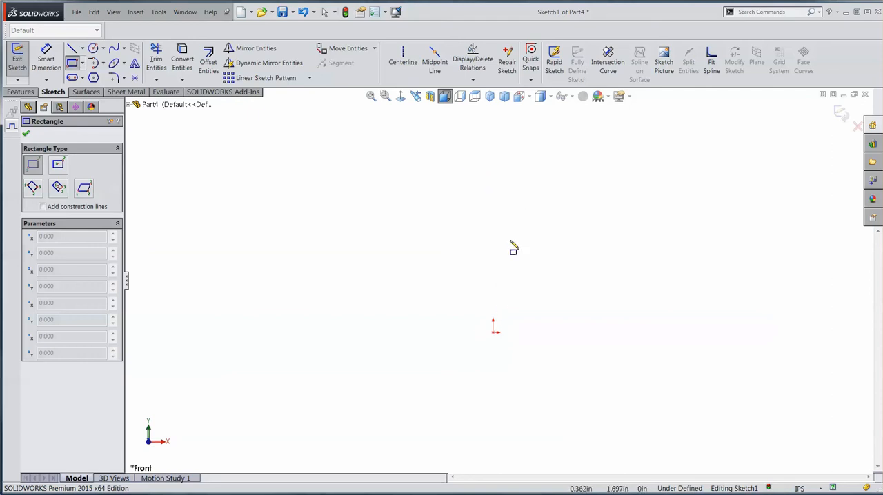
mouse_move(428, 263)
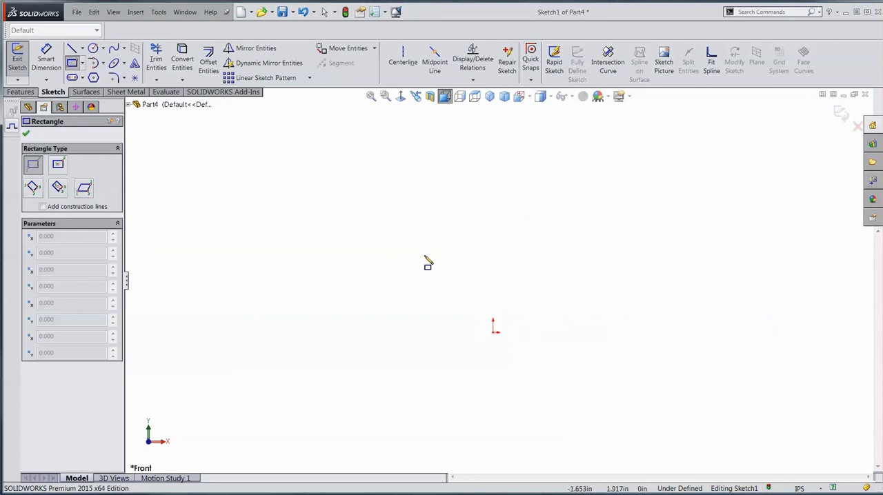
mouse_move(379, 190)
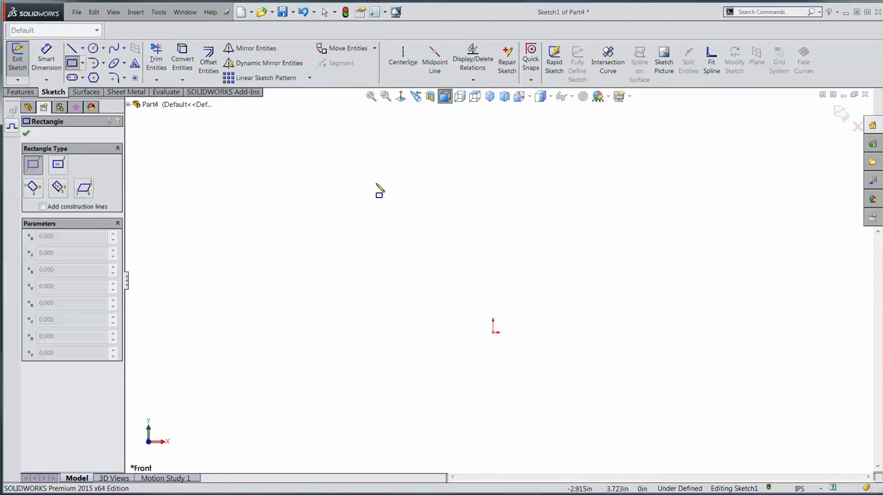
drag(371, 181, 402, 253)
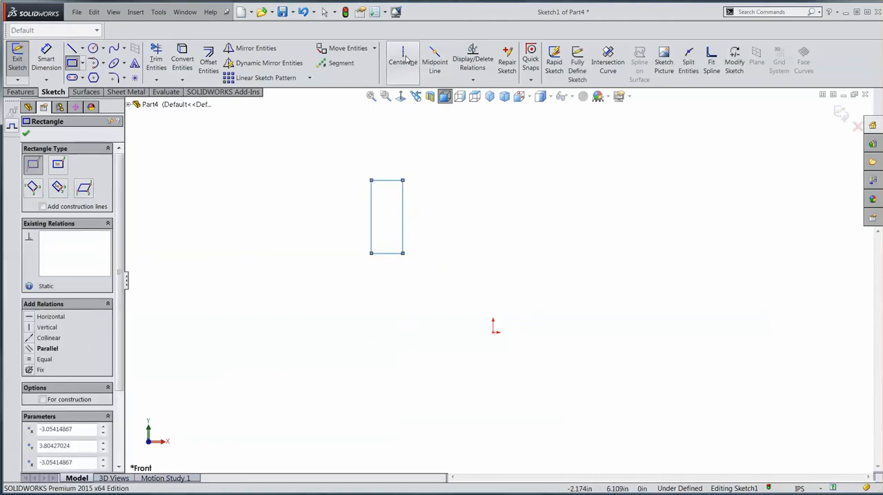
Run a vertical centerline from the origin to the rectangle's top midpoint, ready to dimension 5.000.
click(403, 58)
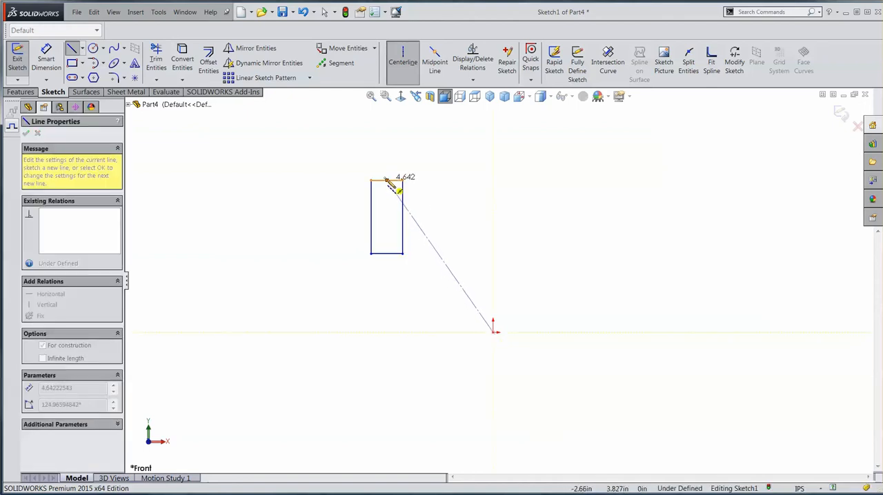
drag(398, 191, 403, 262)
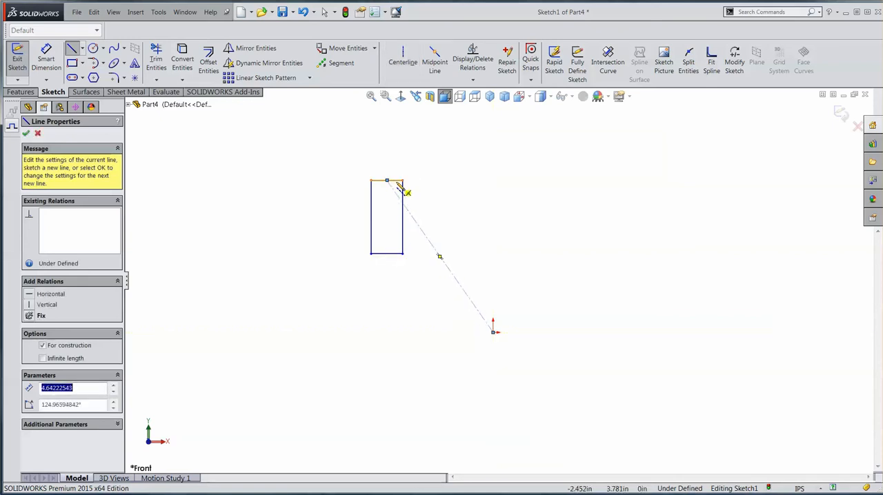
right_click(407, 193)
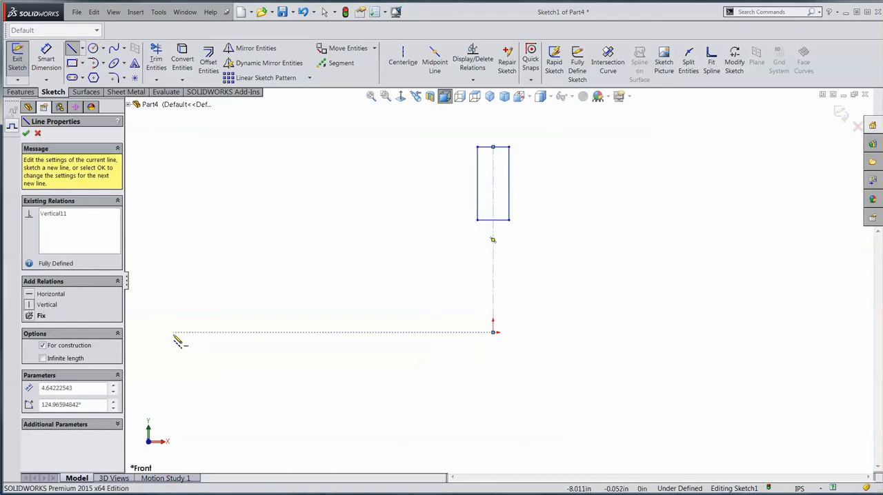
mouse_move(338, 337)
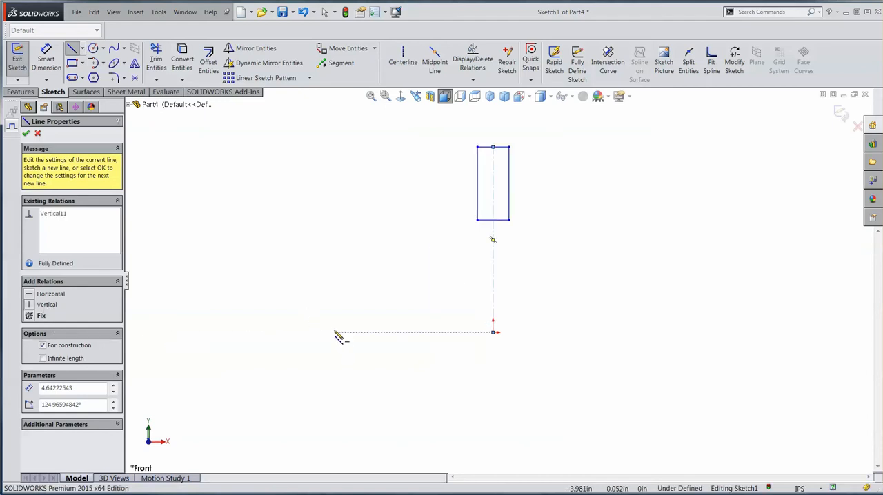
click(25, 133)
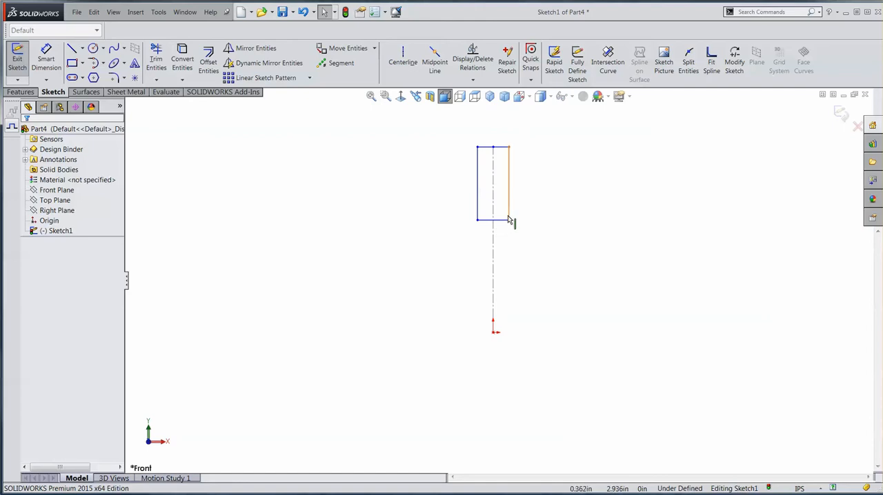
click(493, 224)
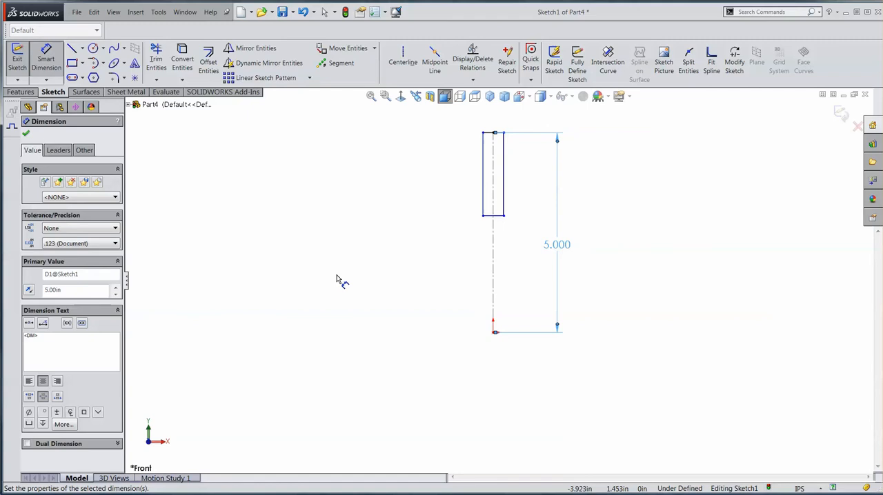
mouse_move(388, 291)
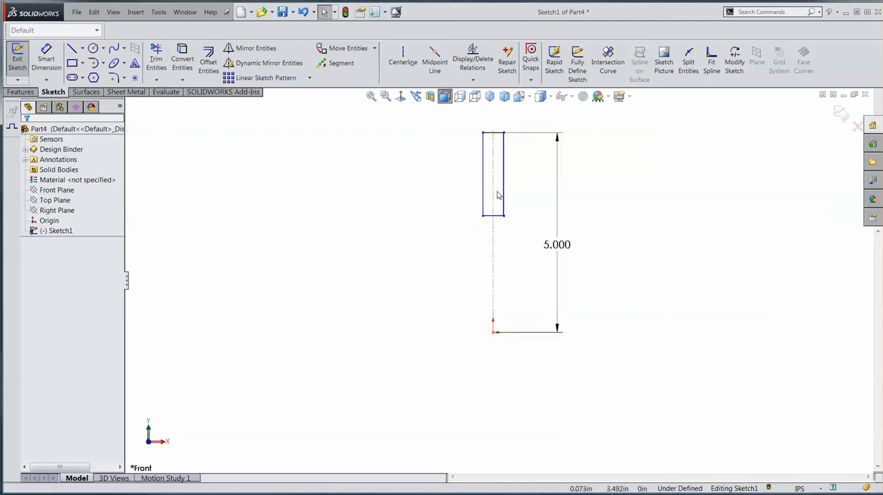
Run Fully Define Sketch with baseline schemes from the origin and calculate the 2.923 and .250 dimensions.
right_click(493, 177)
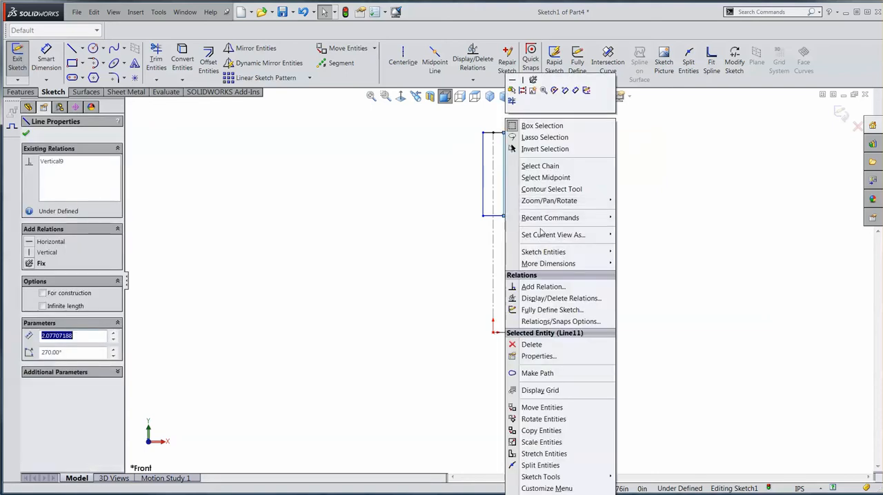
mouse_move(560, 298)
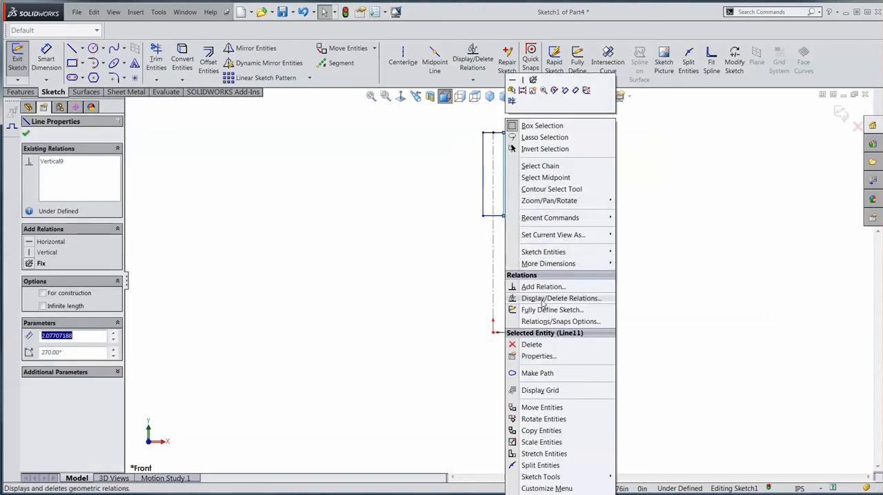
click(552, 309)
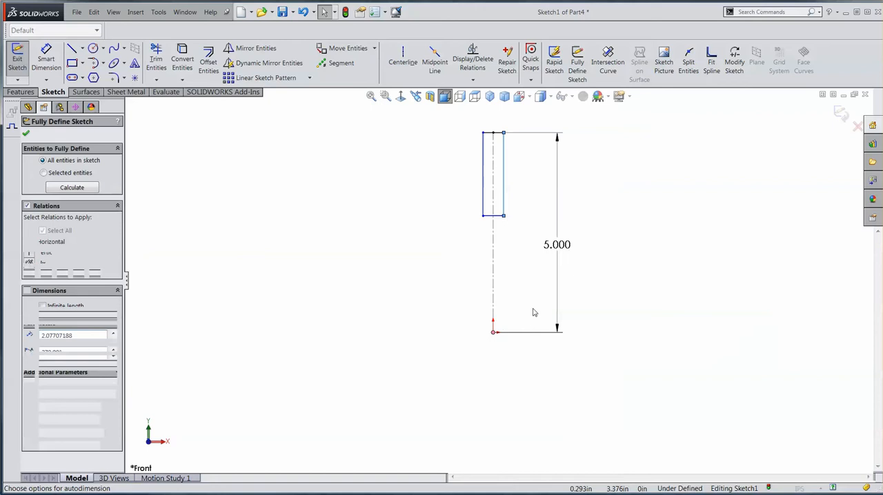
click(71, 188)
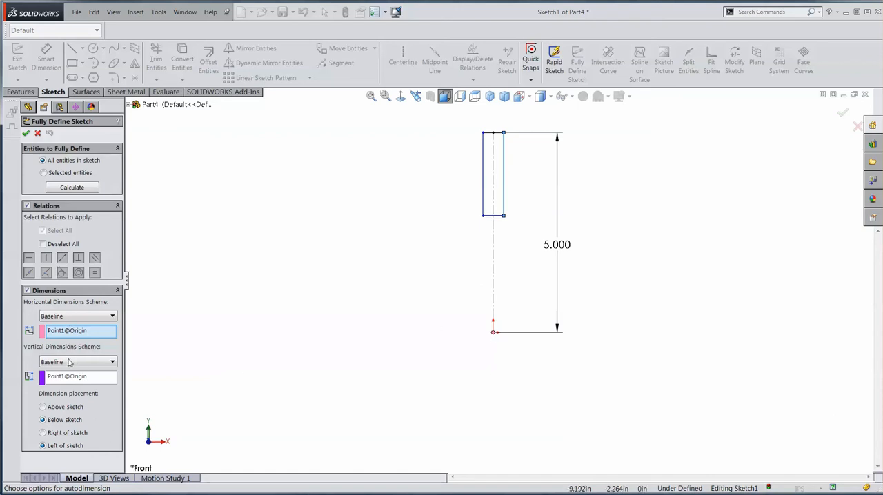
click(111, 316)
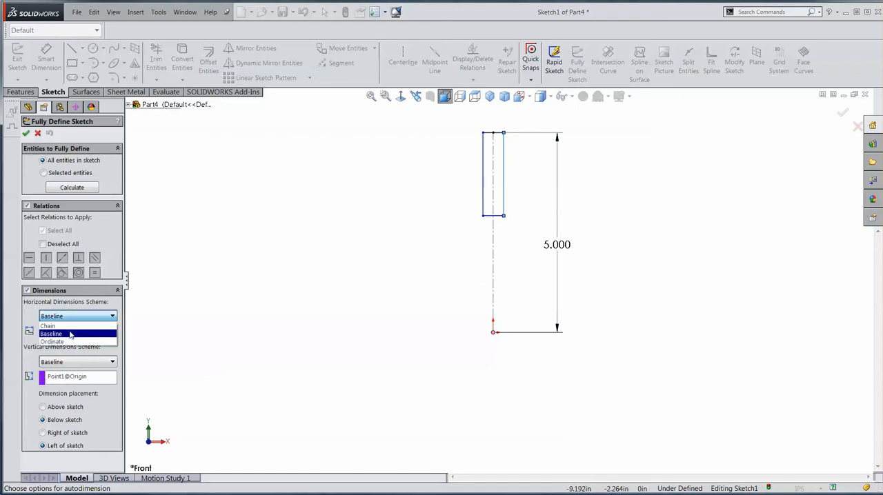
click(51, 332)
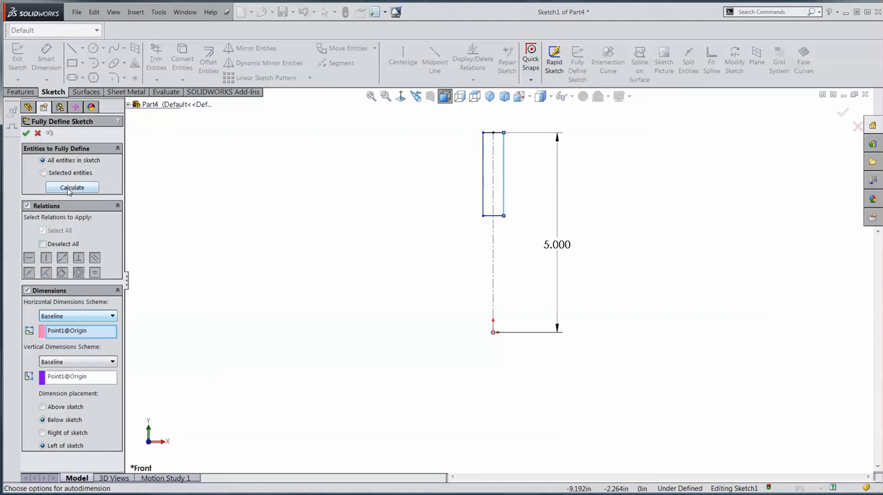
mouse_move(72, 187)
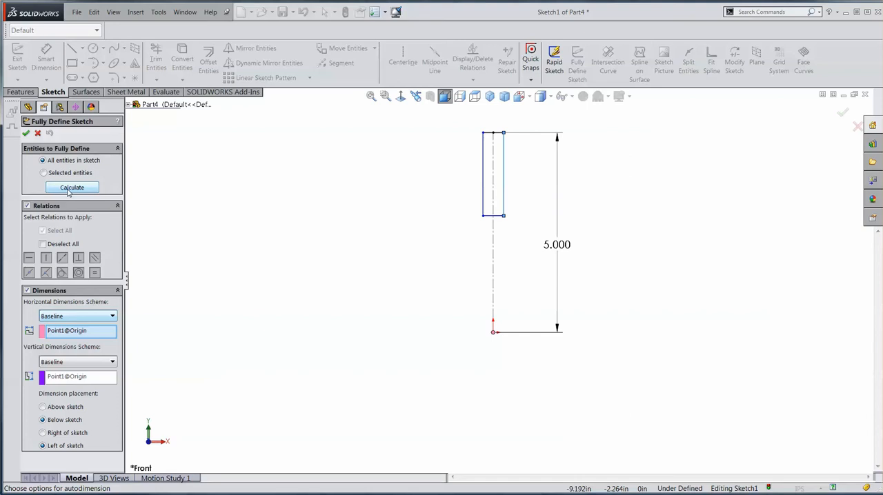
click(71, 187)
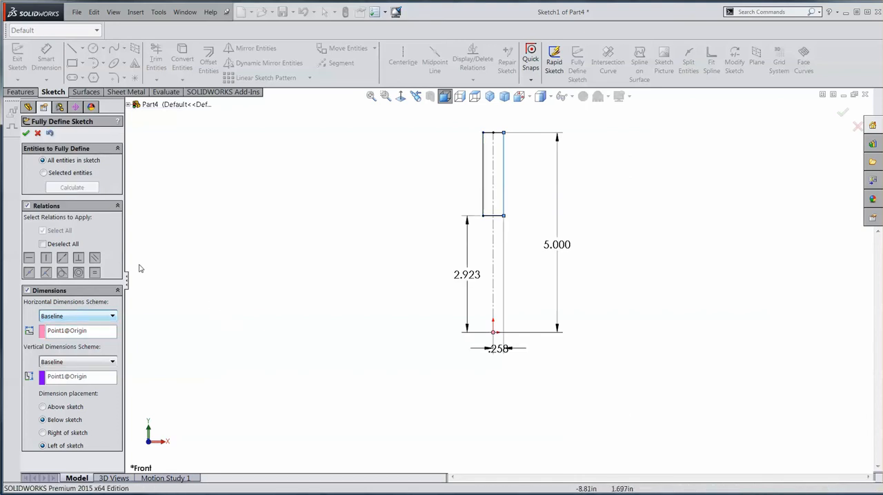
mouse_move(393, 367)
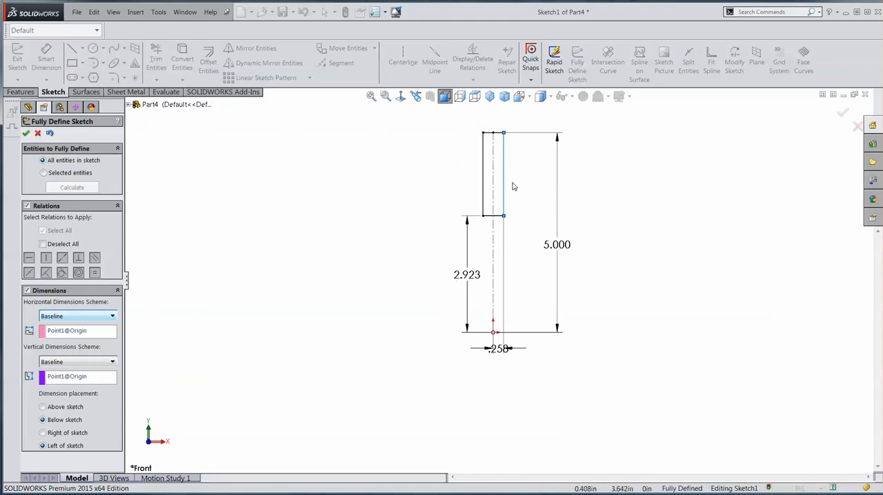
mouse_move(493, 237)
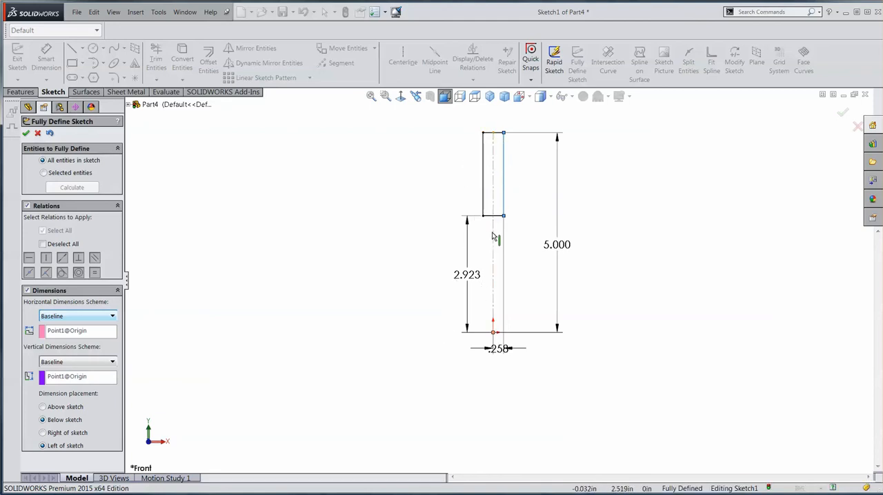
mouse_move(499, 173)
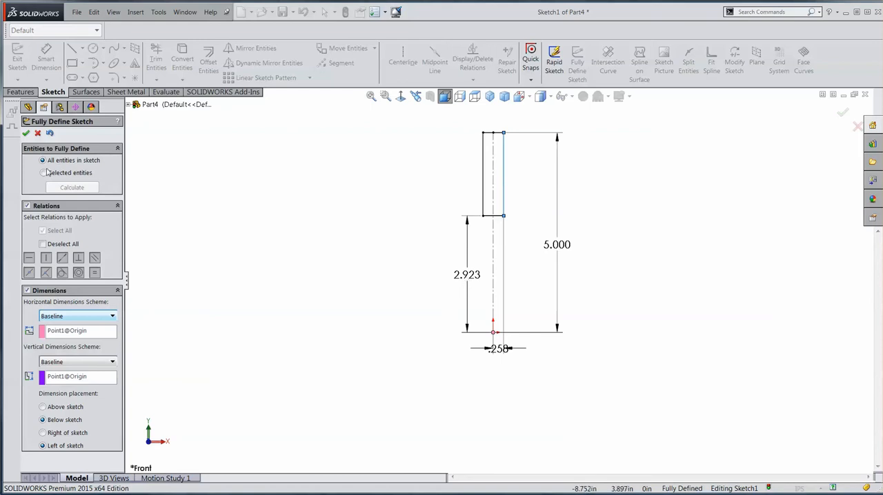
Accept the result, then dimension the rectangle 2.000 tall and .500 from the centerline, keeping 5.000.
click(25, 132)
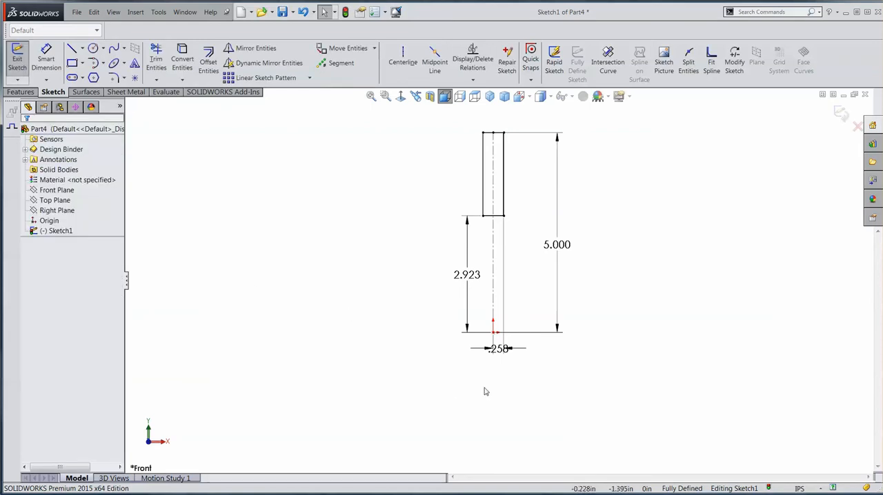
click(466, 274)
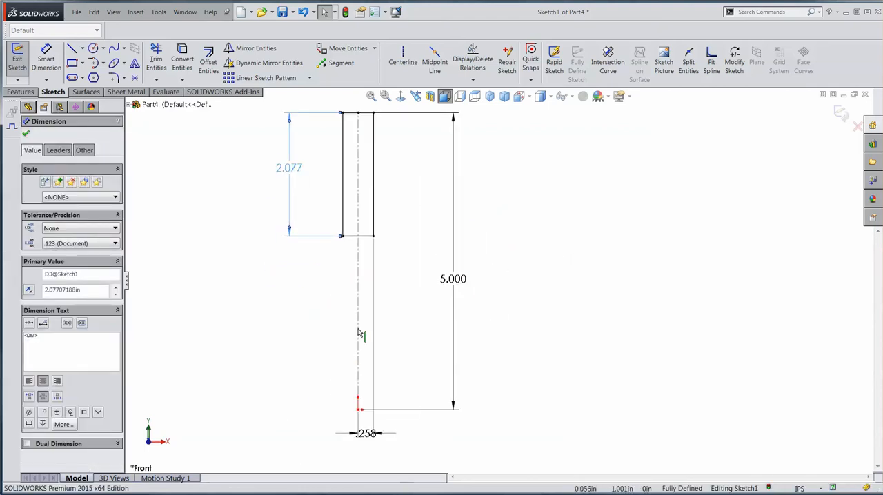
click(364, 433)
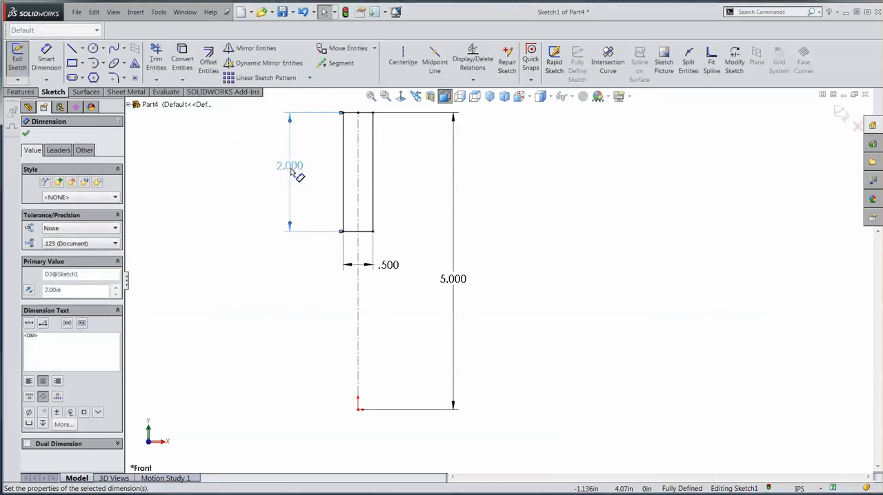
mouse_move(466, 254)
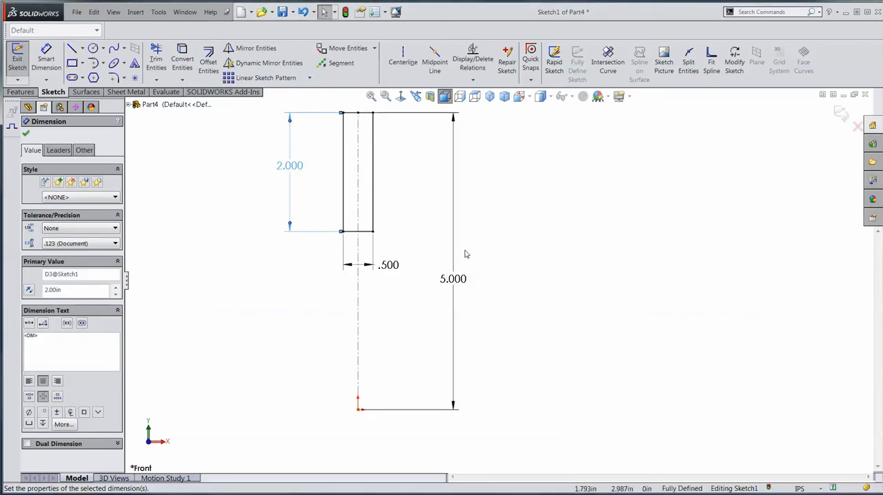
mouse_move(389, 289)
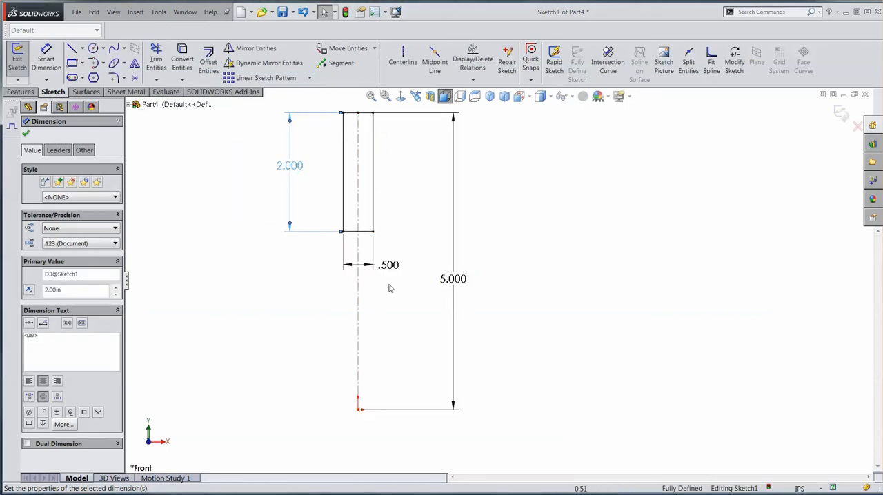
click(453, 278)
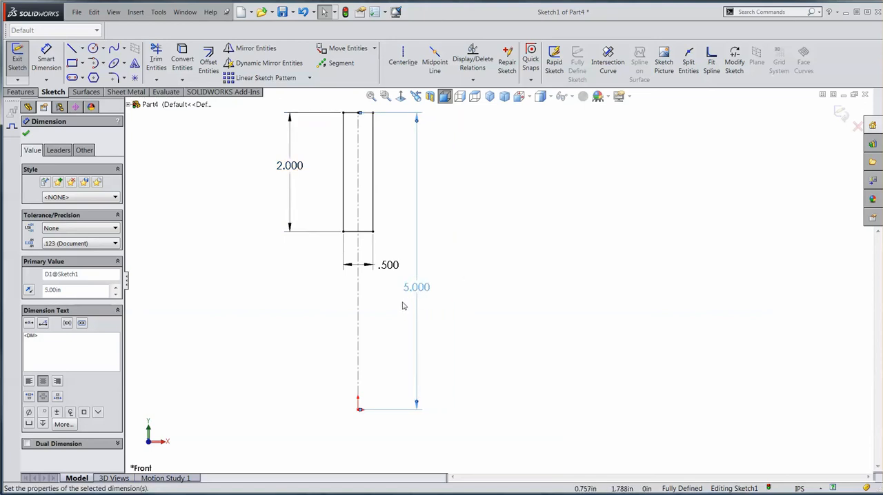
click(315, 168)
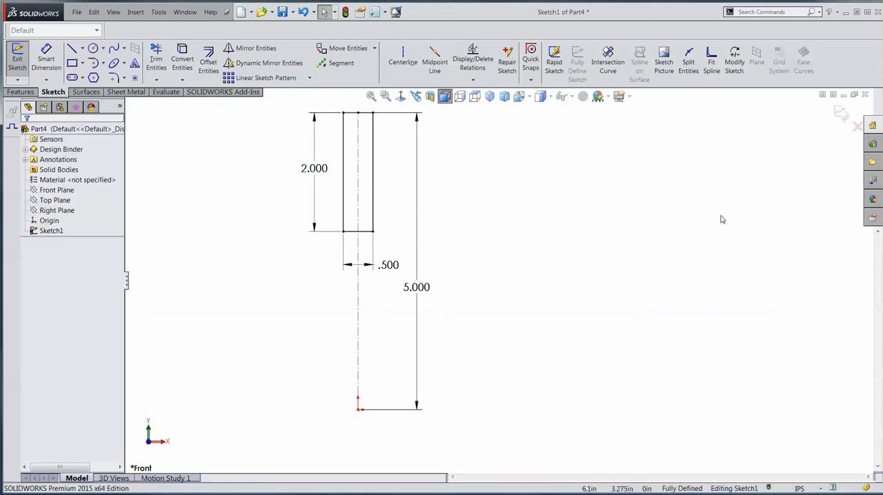
mouse_move(397, 378)
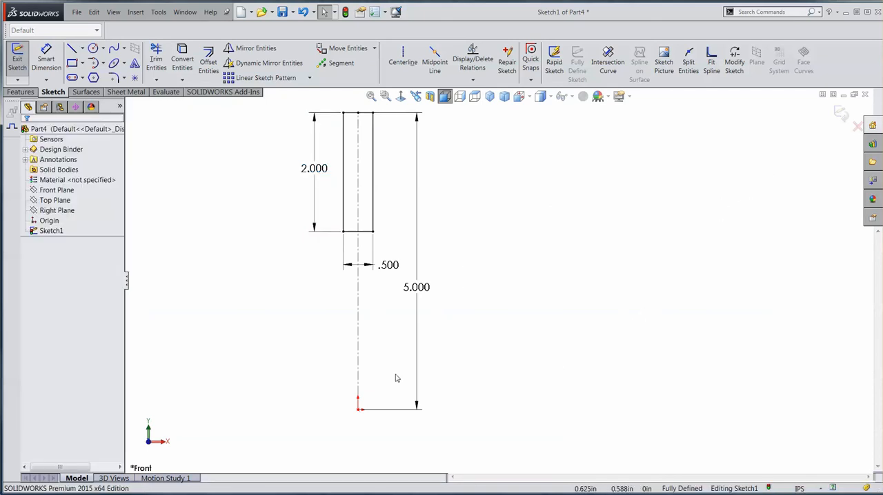
mouse_move(291, 299)
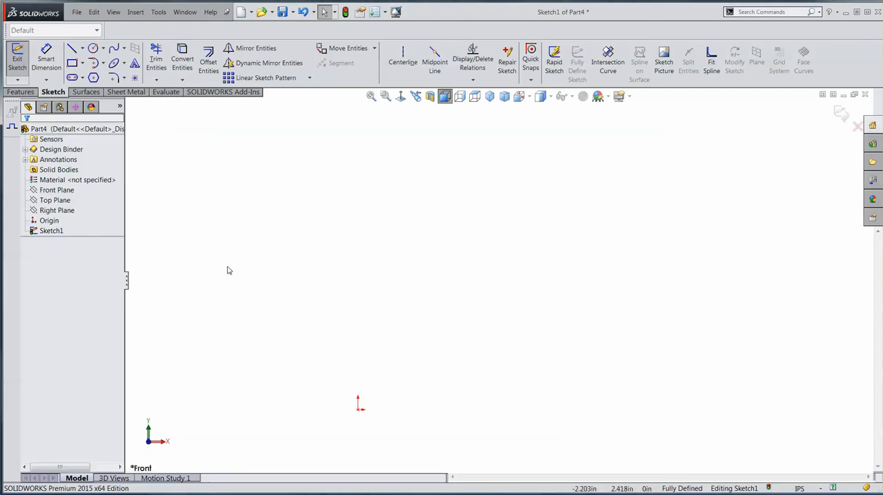
mouse_move(243, 147)
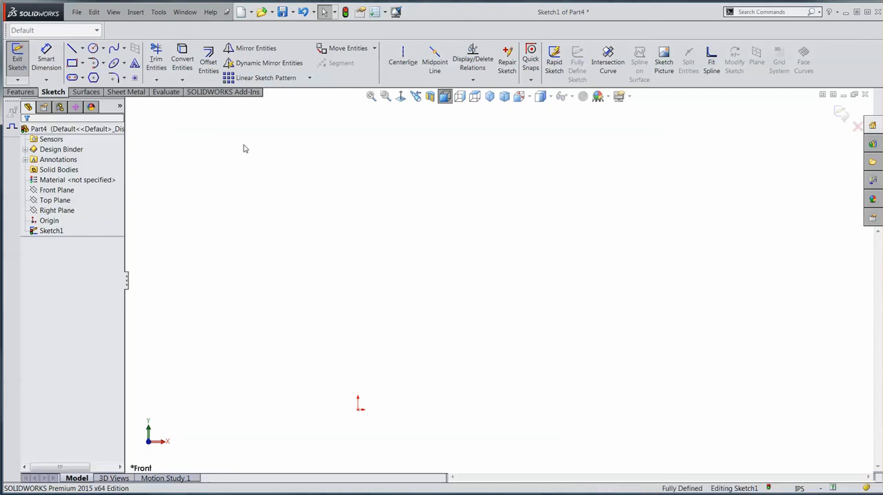
Draw a closed teardrop of two tangent arcs joined by slanted lines near the origin.
click(75, 47)
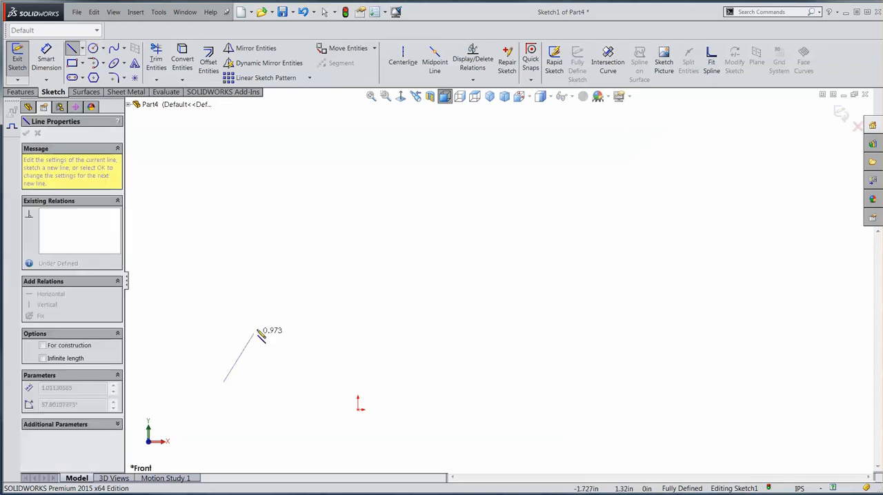
click(258, 325)
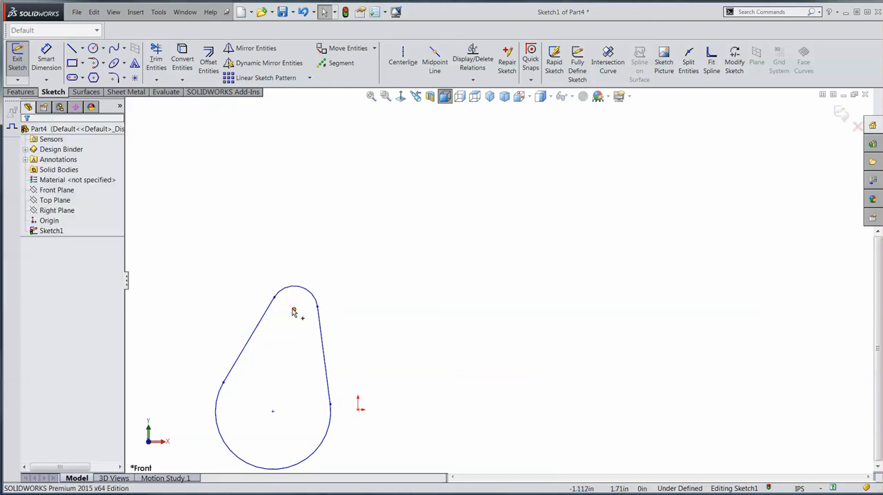
click(294, 309)
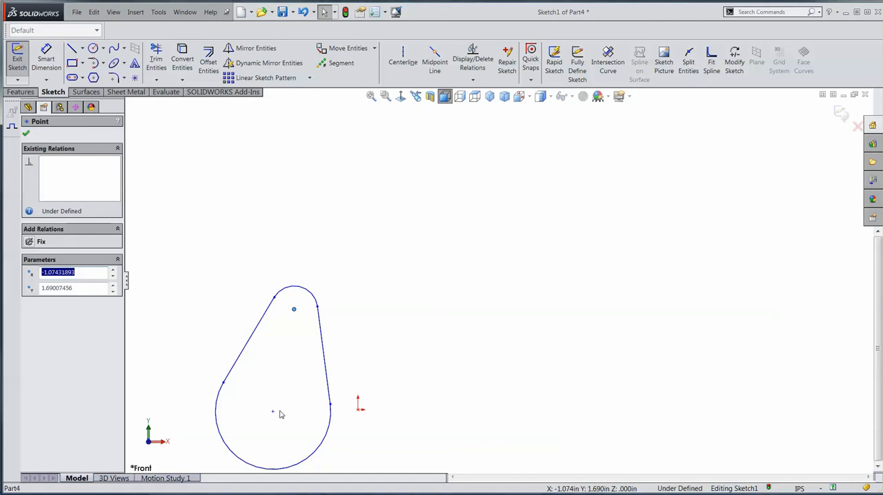
click(273, 411)
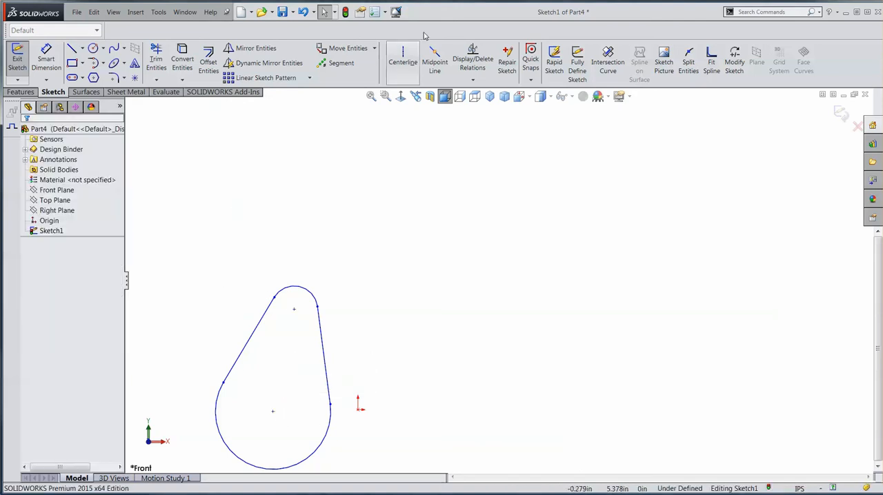
Draw a vertical centerline from the tip to the lower arc centre and dimension it 2.000.
click(403, 55)
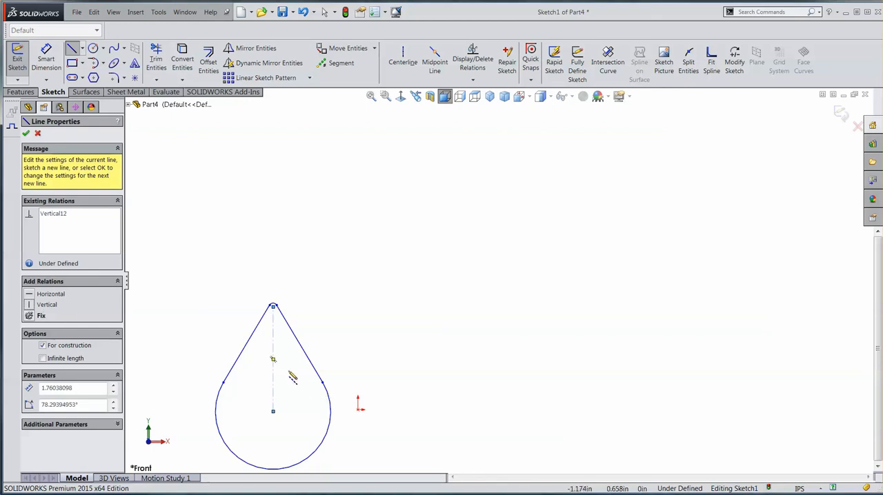
mouse_move(291, 375)
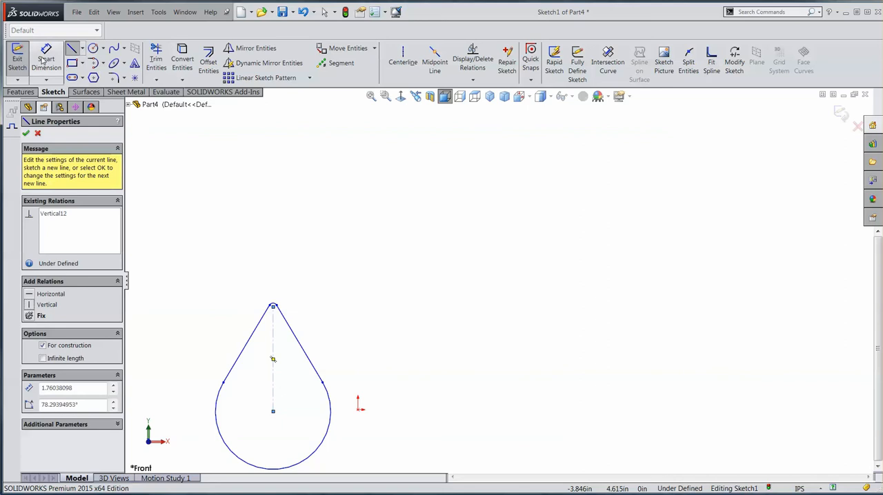
click(25, 132)
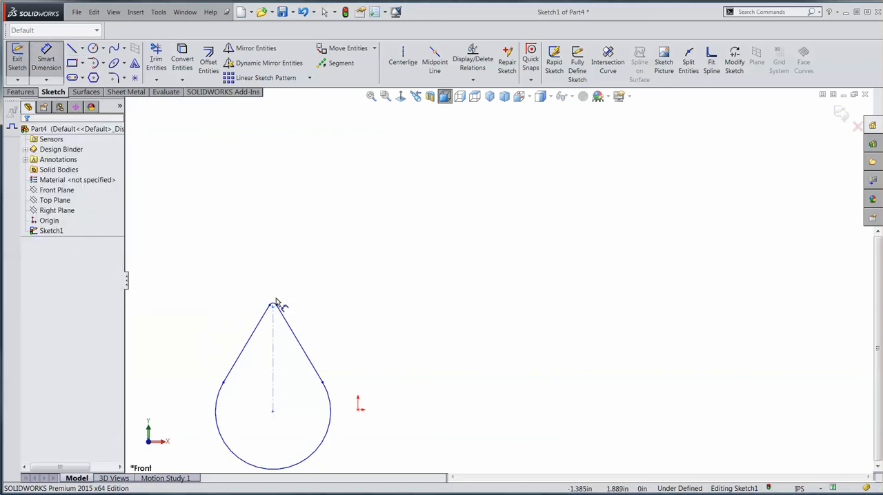
mouse_move(295, 375)
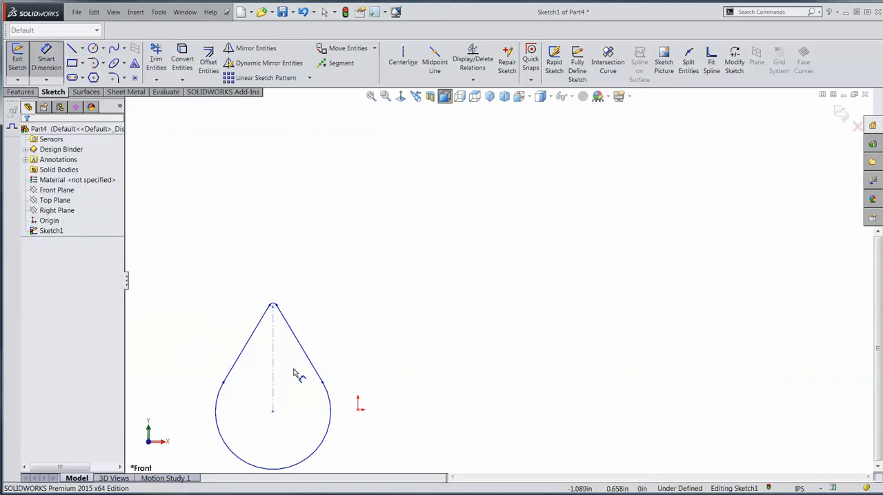
click(273, 358)
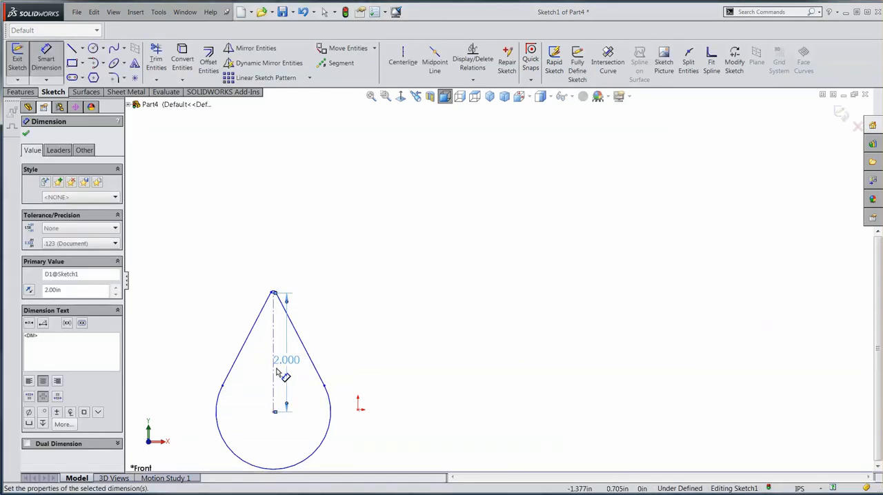
drag(285, 359, 221, 359)
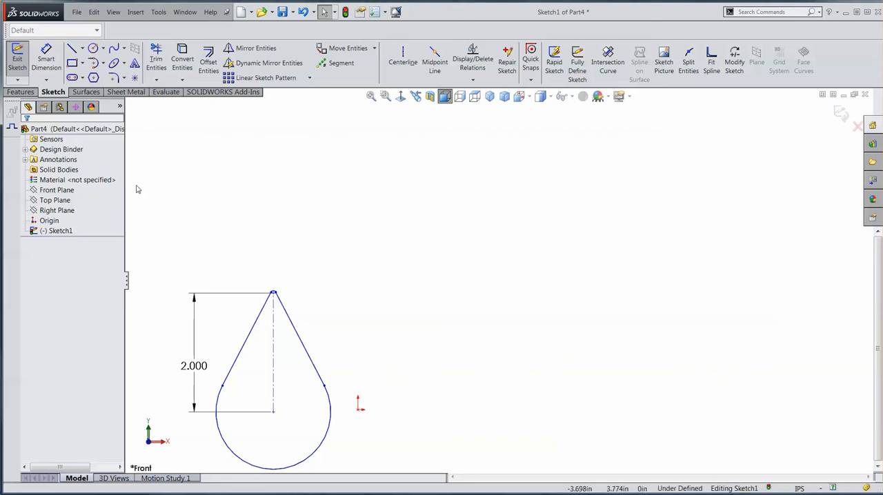
mouse_move(135, 190)
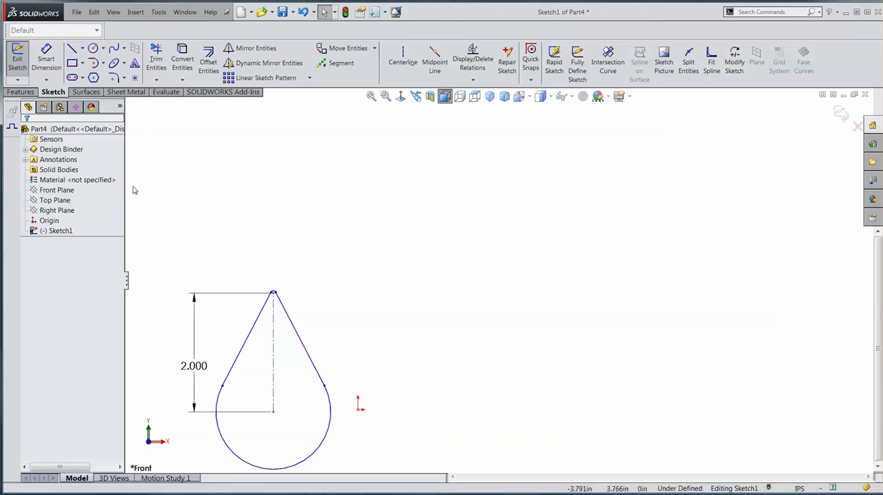
mouse_move(193, 179)
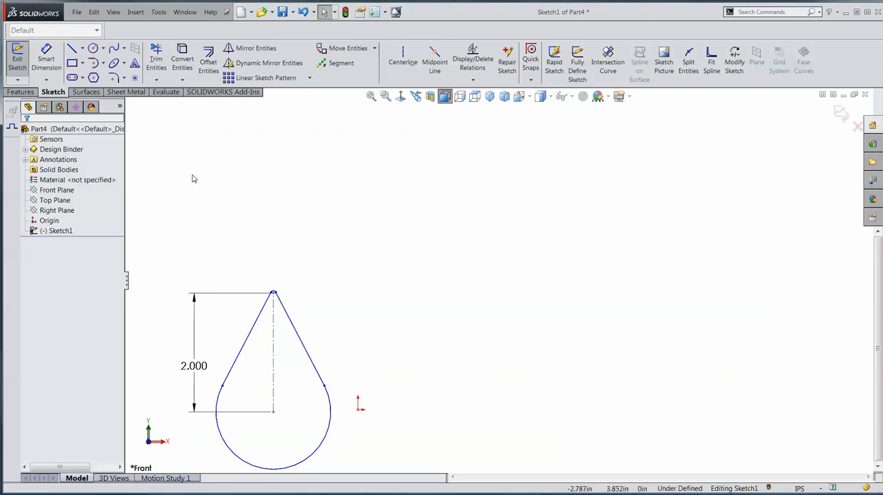